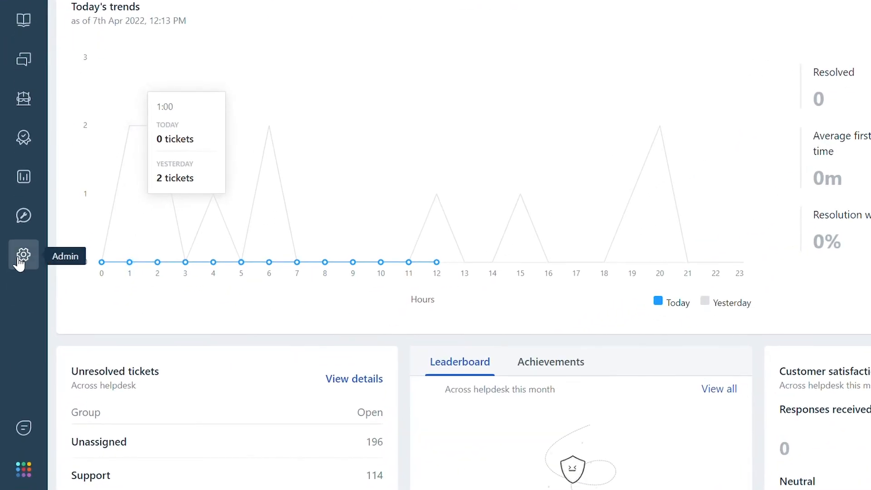
# Step: Reach the Automations settings from the Admin Workflows section
pyautogui.click(23, 256)
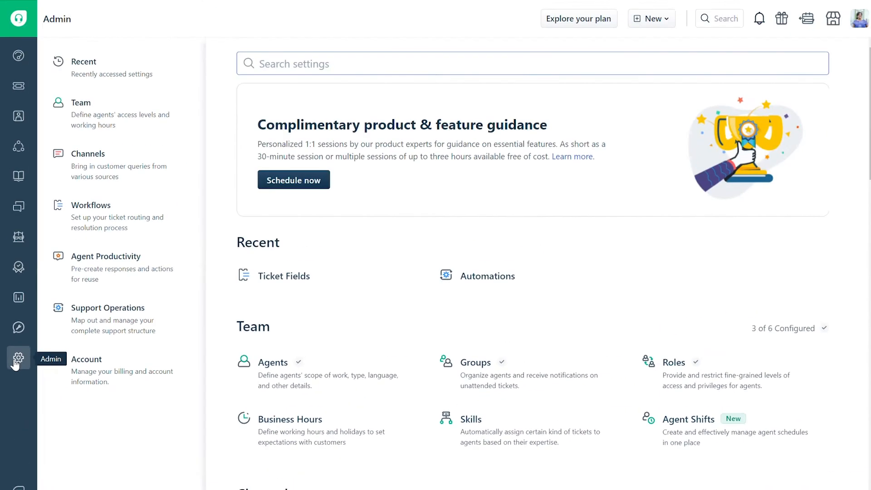
pyautogui.scroll(-3)
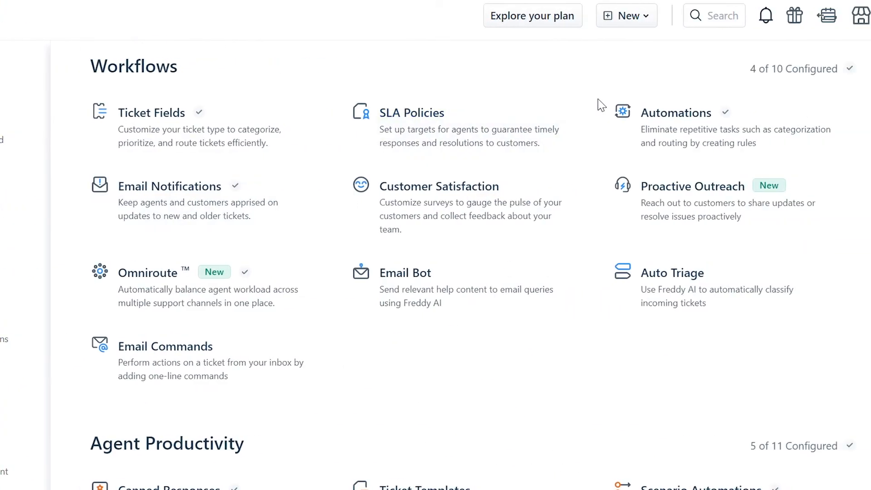
pyautogui.click(677, 112)
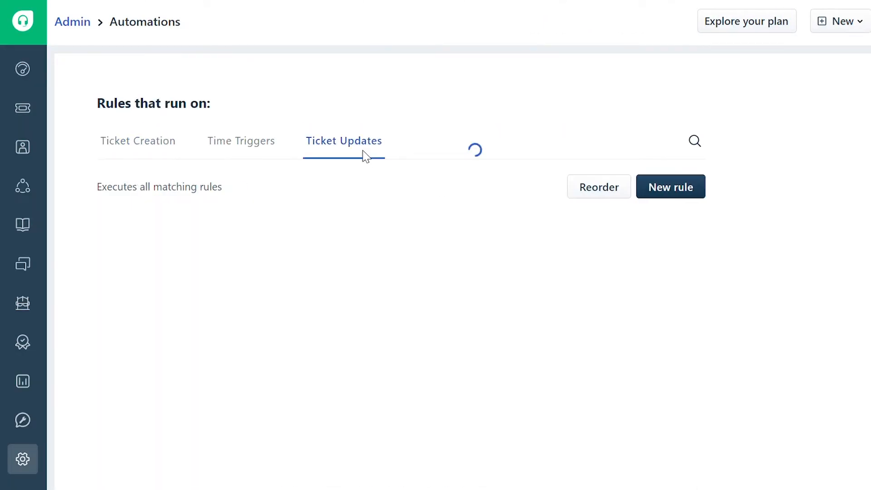
# Step: Create a new Ticket Updates rule named 'Customer responds, change the ticket's status to Open and its priority to High'
pyautogui.click(344, 141)
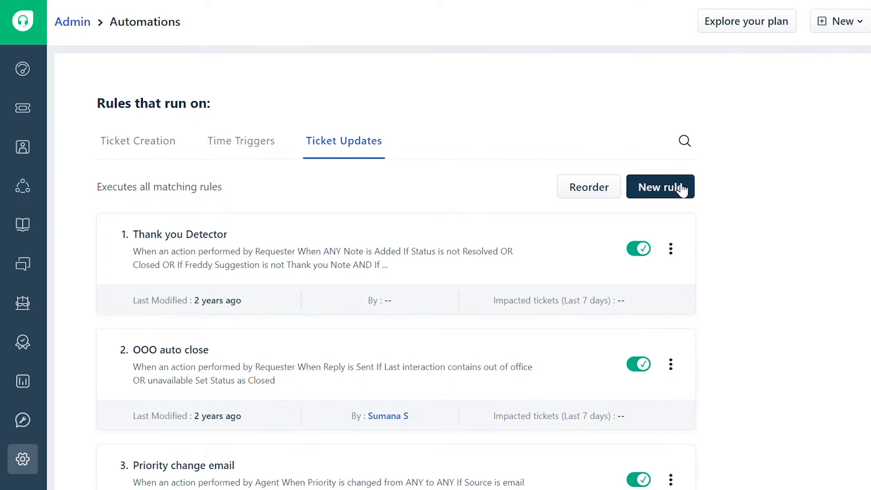
pyautogui.click(660, 187)
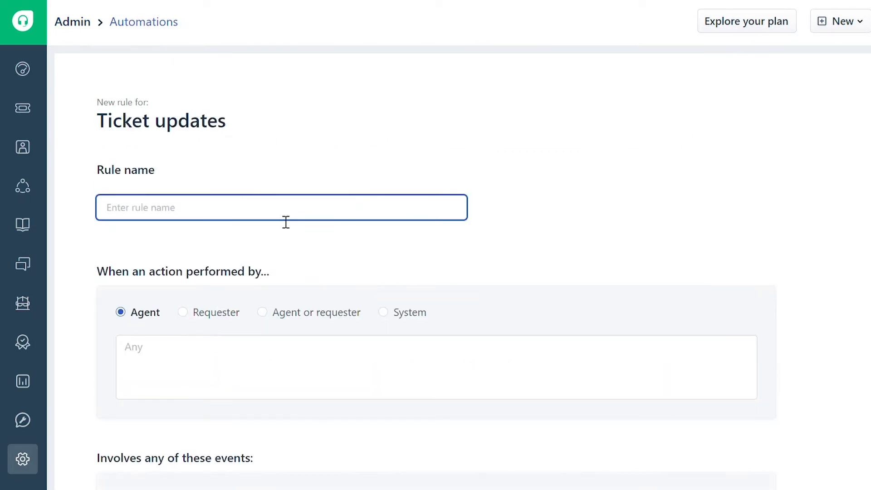
pyautogui.write("Customer responds, change the ticket's status to Open and its priority to High.")
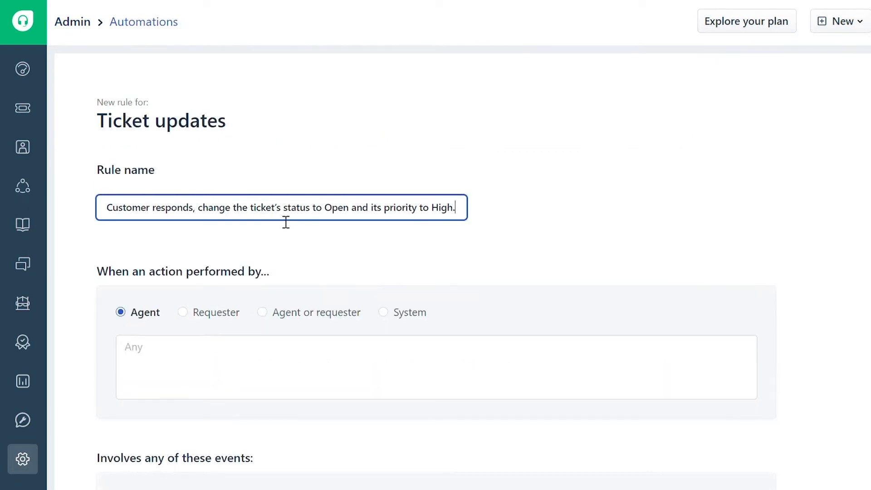
pyautogui.press('Backspace')
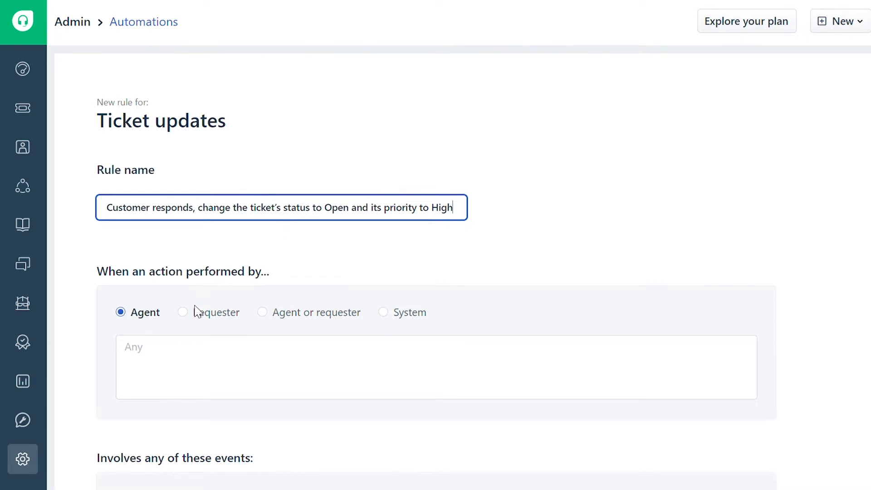
# Step: Trigger the rule when the Requester performs 'Reply is sent'
pyautogui.click(182, 312)
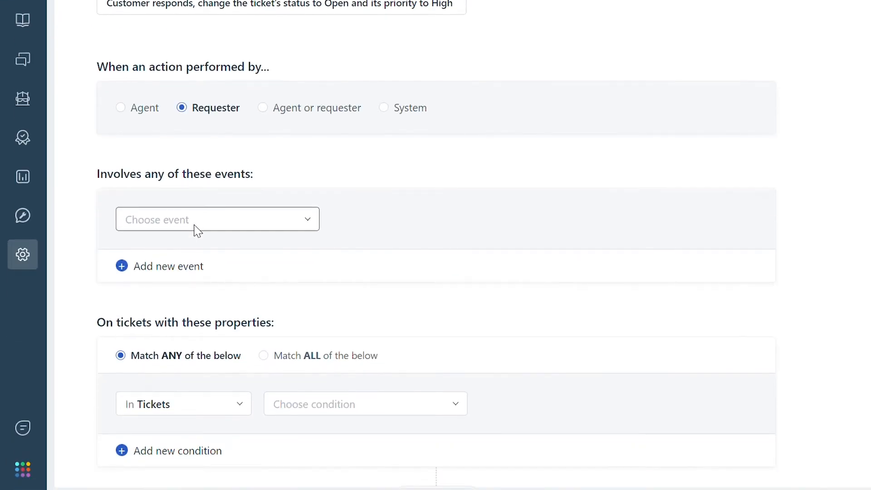
pyautogui.click(217, 219)
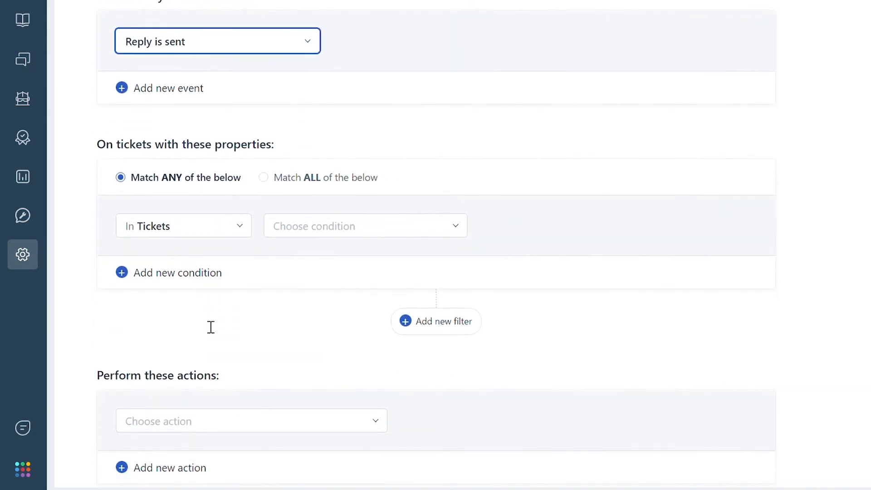
pyautogui.scroll(-3)
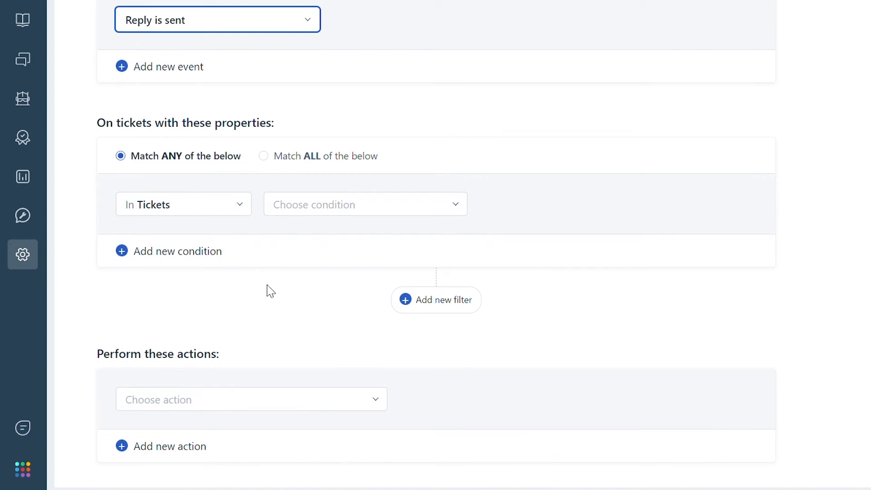
pyautogui.moveTo(365, 204)
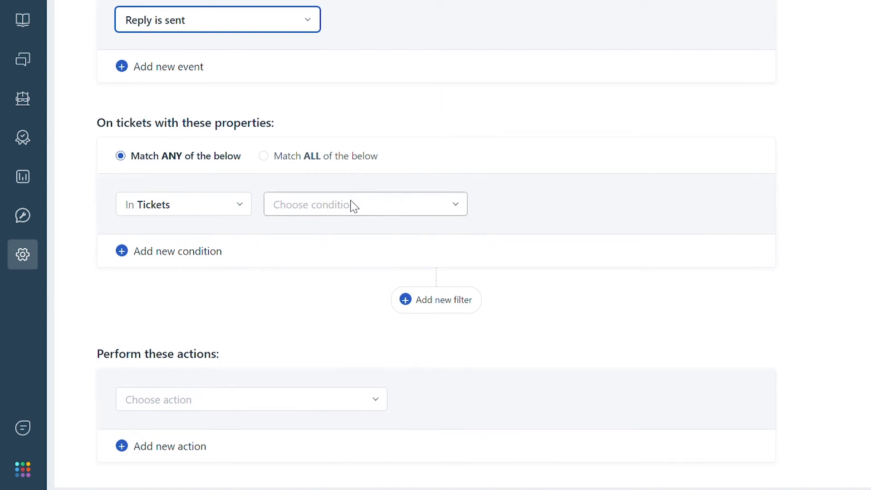
# Step: Add a ticket condition requiring Type to be Problem
pyautogui.click(364, 205)
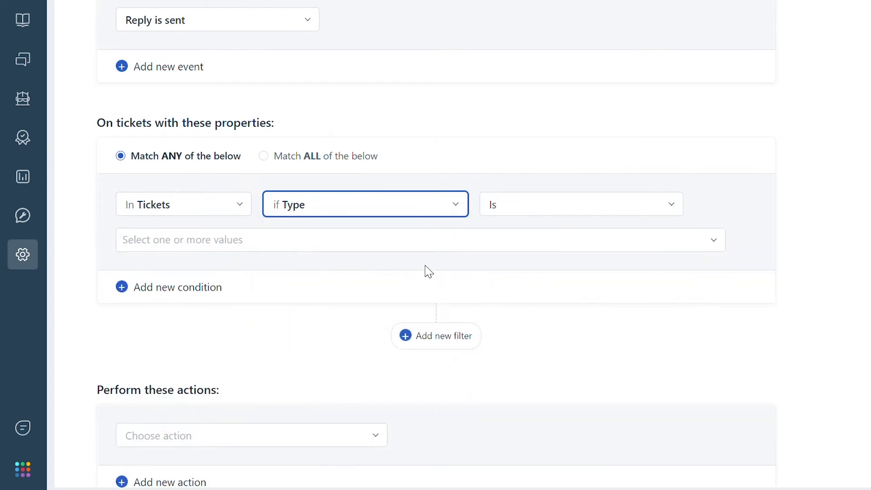
pyautogui.click(420, 240)
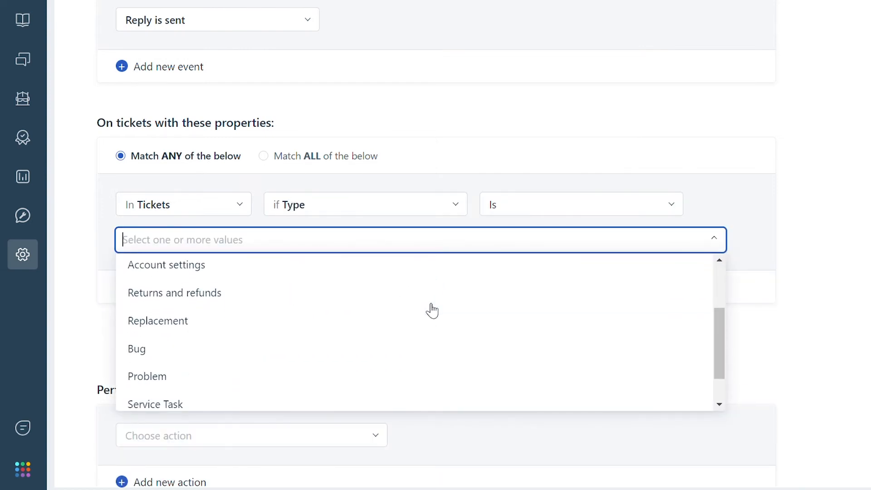
pyautogui.click(147, 376)
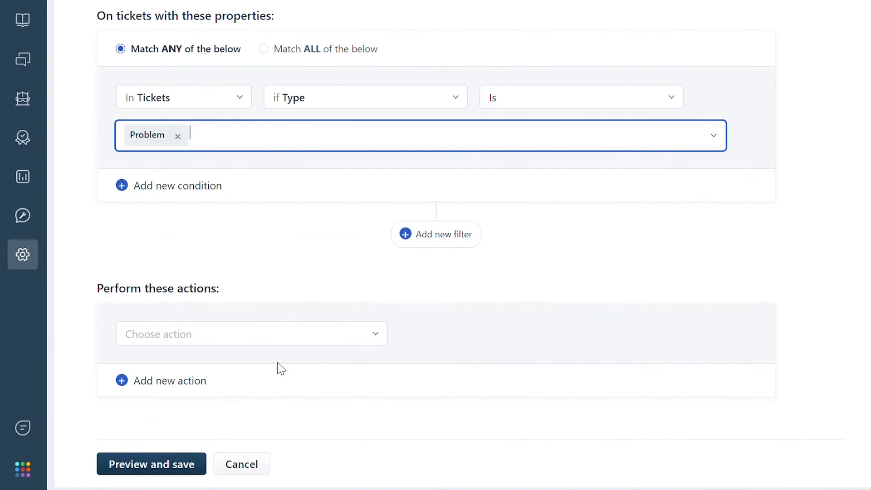
pyautogui.moveTo(280, 360)
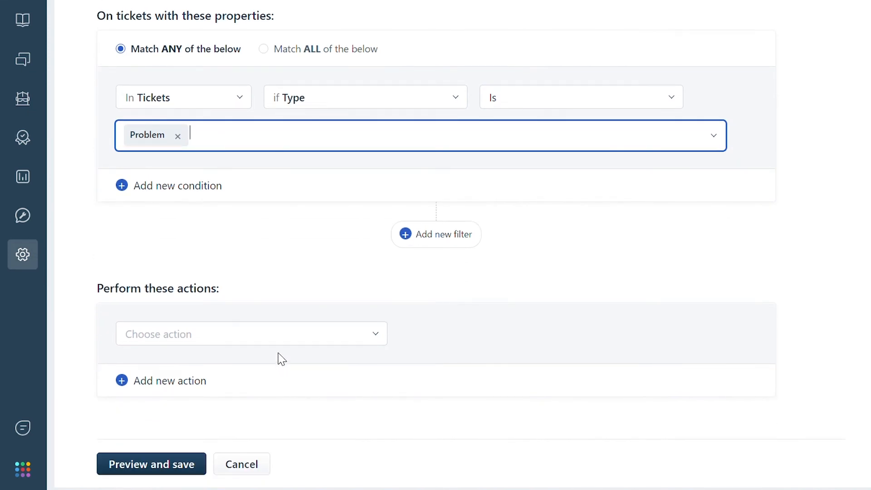
# Step: Add actions setting priority to High and status to Open
pyautogui.click(250, 334)
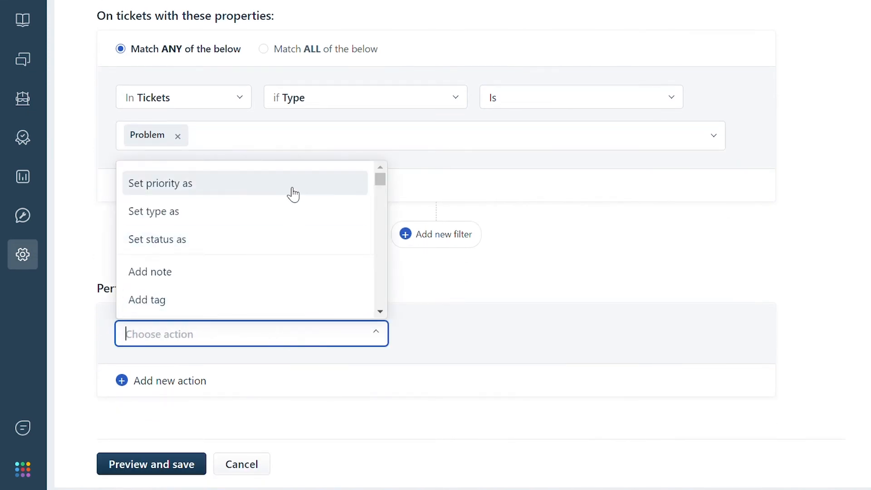
pyautogui.click(161, 183)
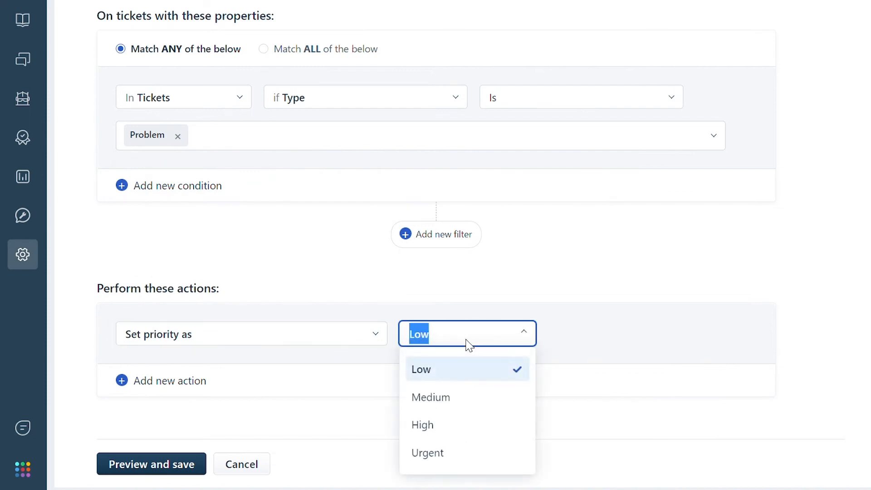
pyautogui.click(422, 425)
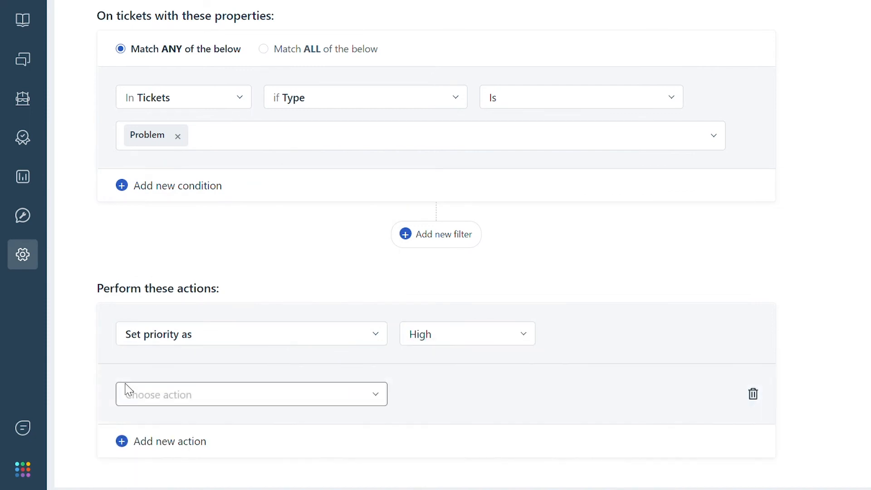
pyautogui.click(250, 394)
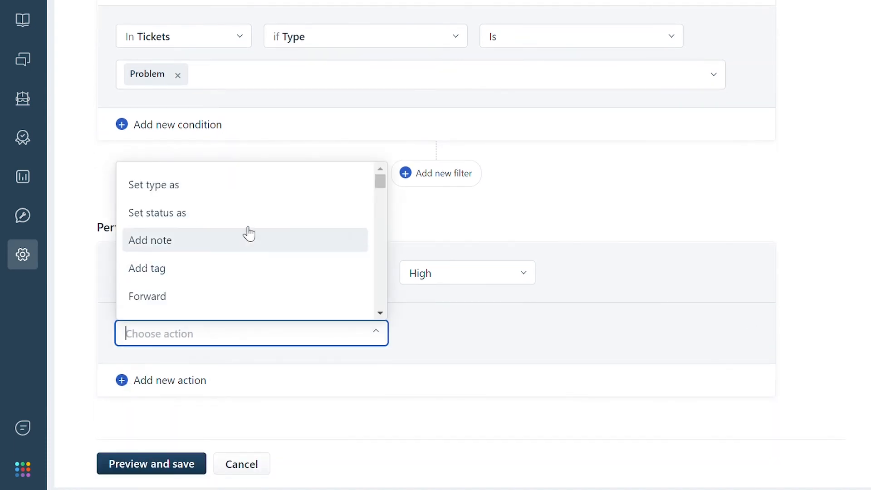
pyautogui.click(157, 212)
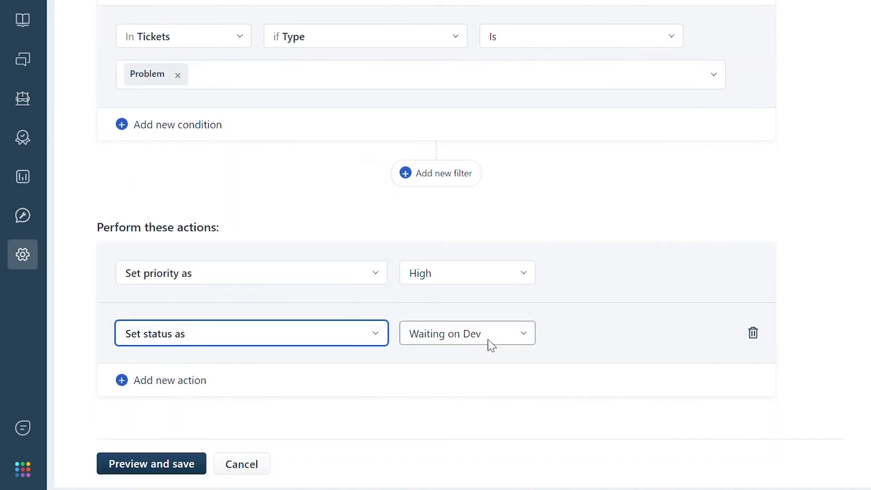
pyautogui.click(466, 333)
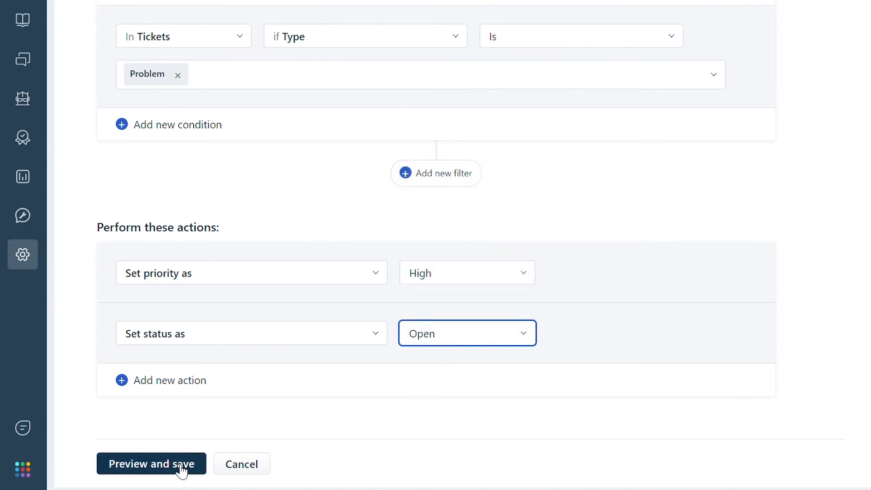
# Step: Preview the rule summary, then save and enable it
pyautogui.click(151, 464)
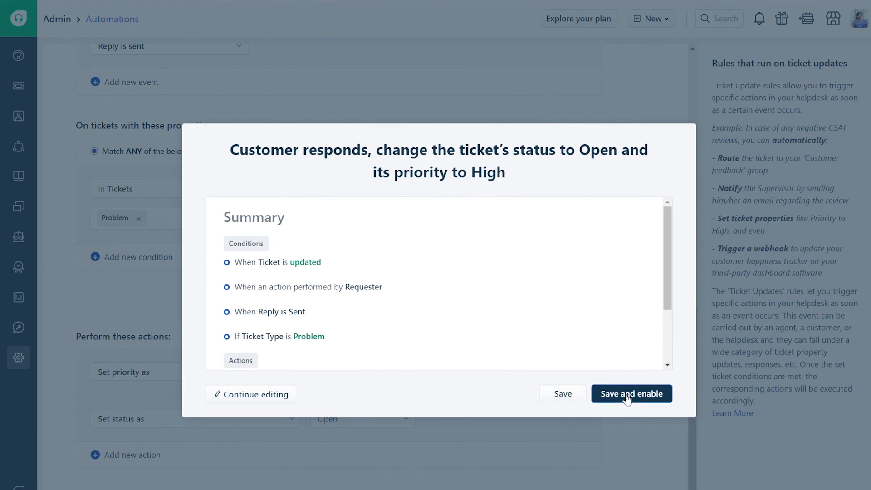
pyautogui.click(632, 393)
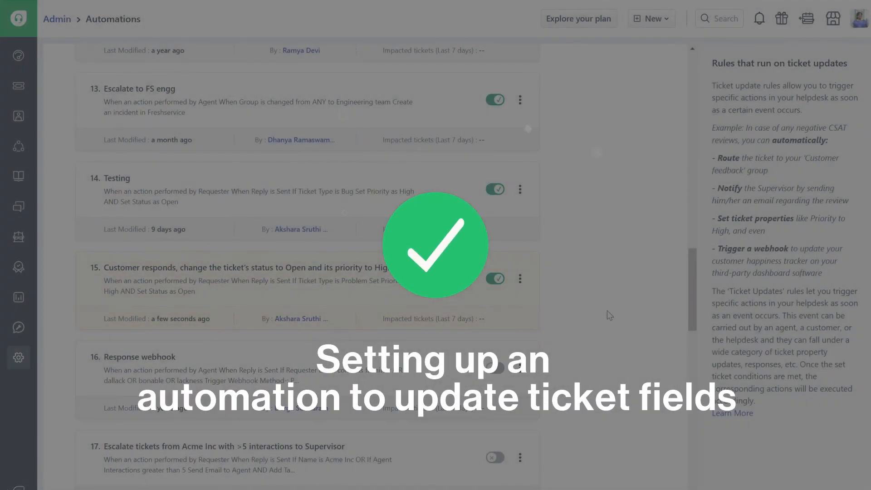
pyautogui.moveTo(806, 151)
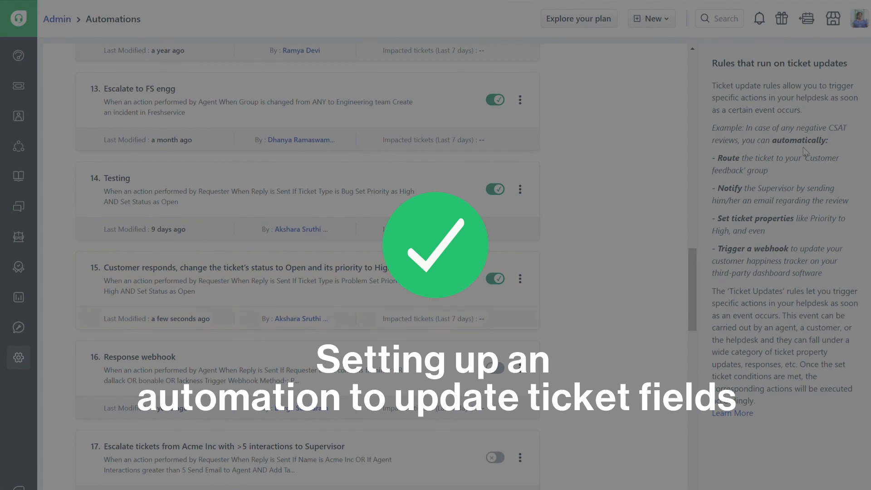